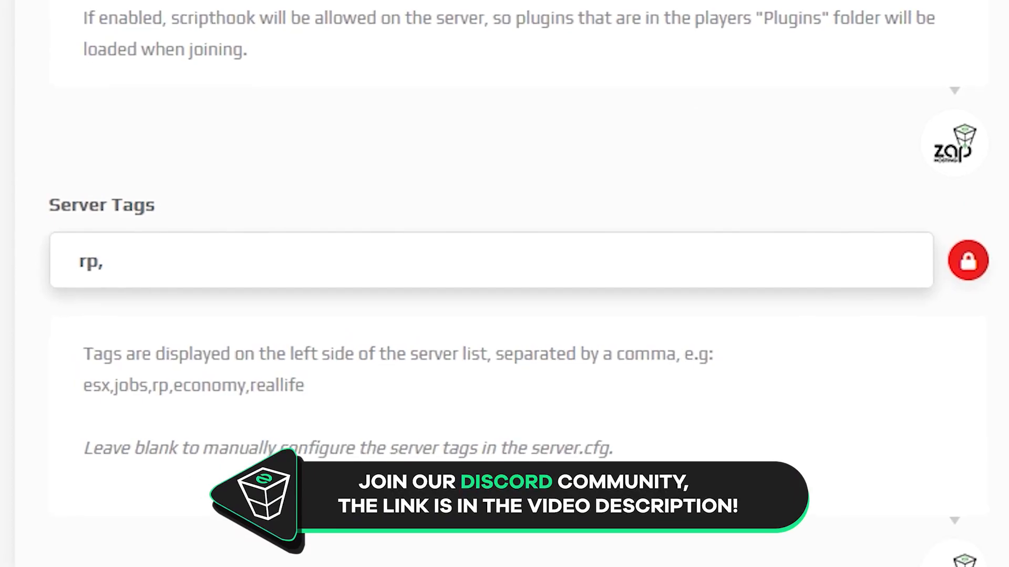
# Step: Enter the server tags 'rp,roleplay' and save the server settings
pyautogui.write('rolepla')
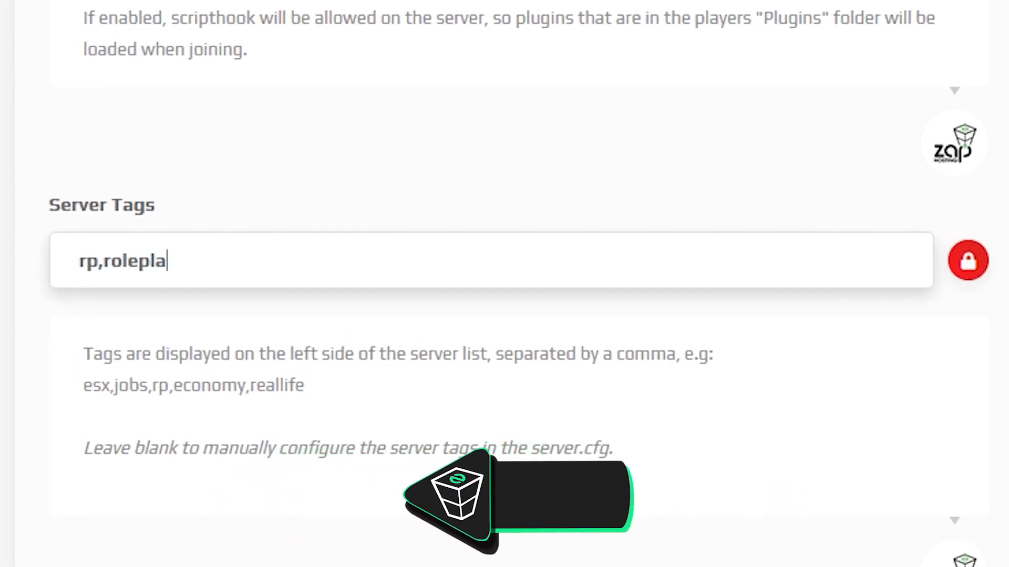
pyautogui.scroll(-3)
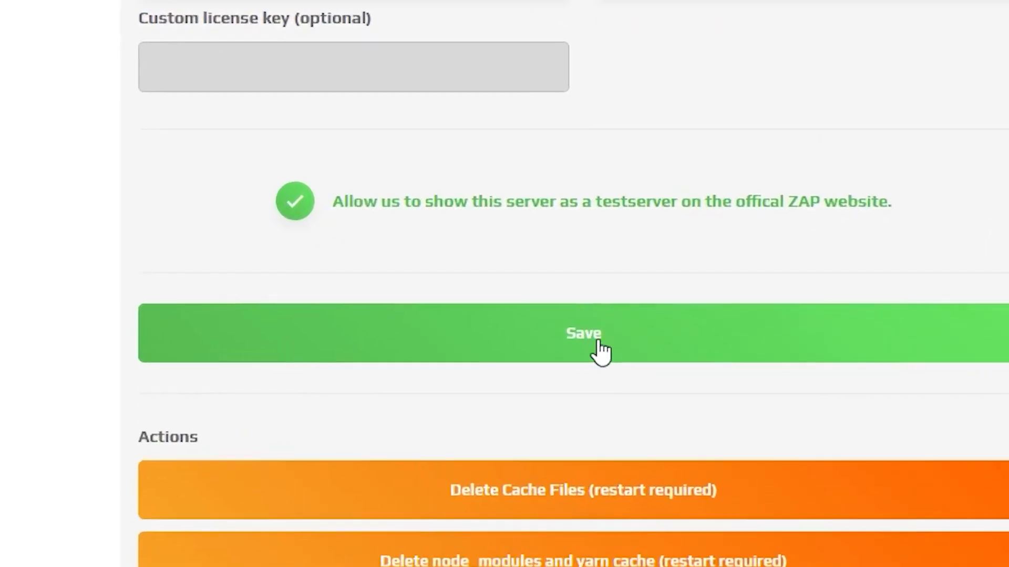
pyautogui.click(581, 333)
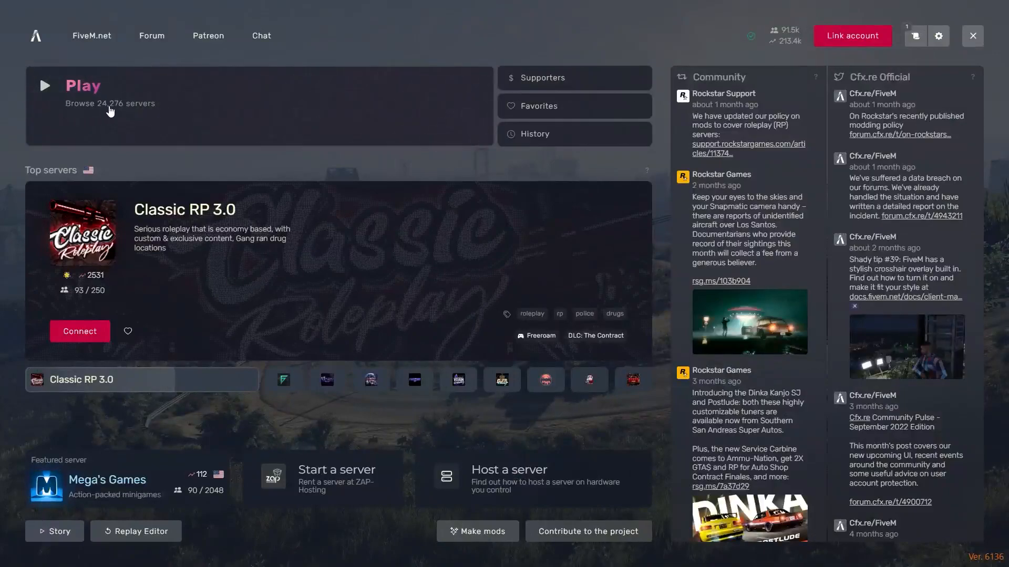
# Step: Bring up the FiveM home screen with the Play / Browse servers option
pyautogui.write('ru')
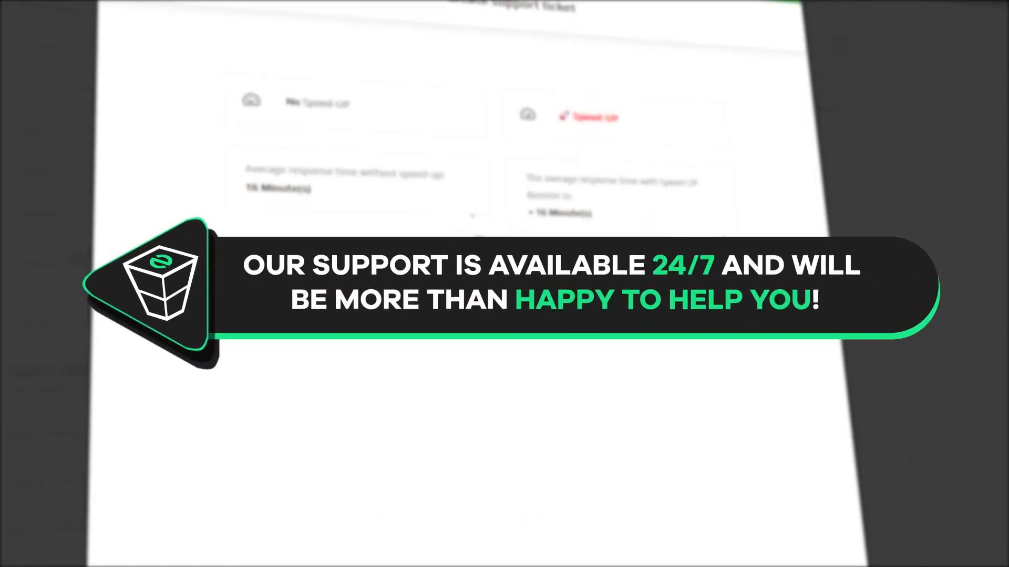
# Step: Choose and confirm the No Speed-Up response option for the support ticket
pyautogui.click(354, 103)
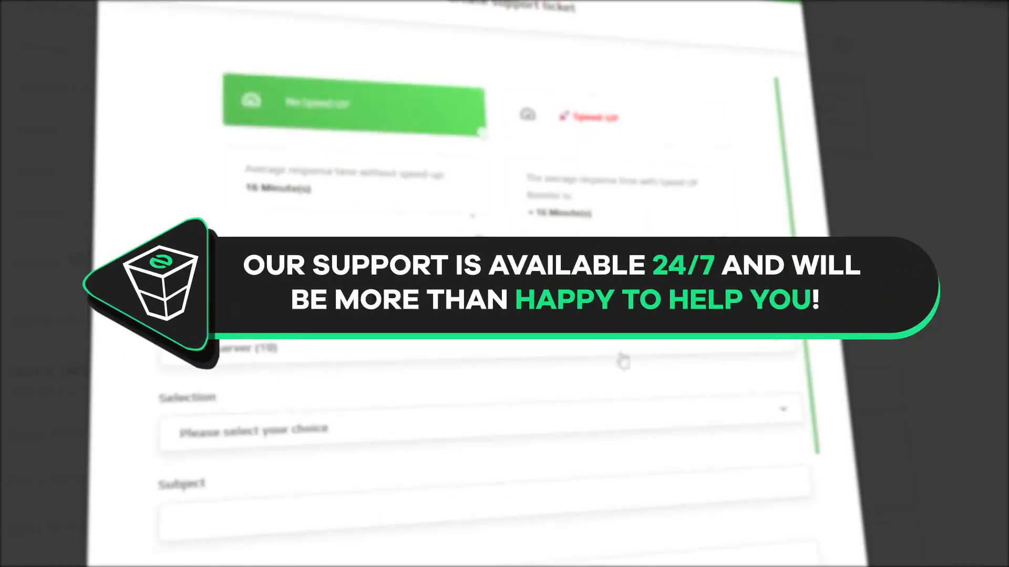
pyautogui.click(482, 128)
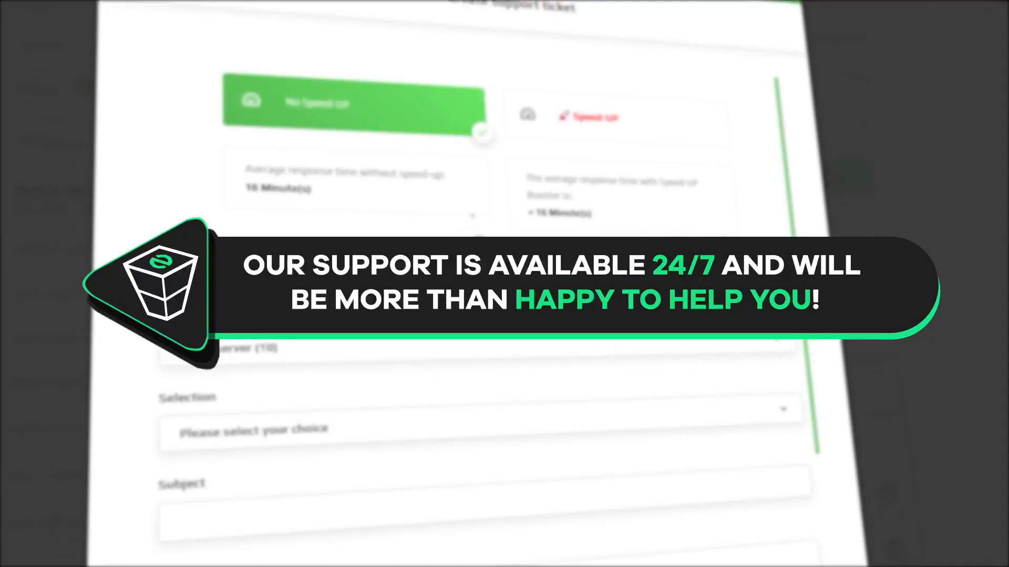